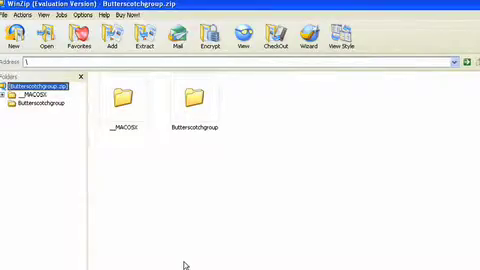
# Show the Actions menu for Butterscotchgroup.zip listing extract, encrypt, split and test options.
pyautogui.click(40, 18)
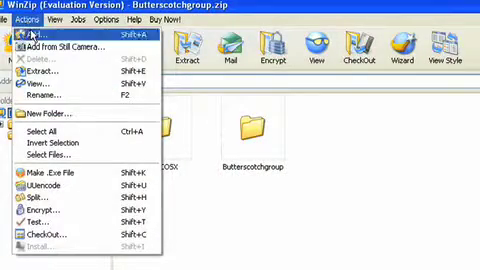
pyautogui.moveTo(60, 142)
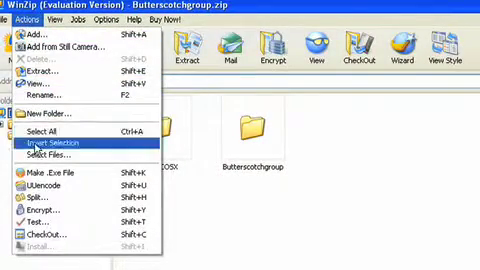